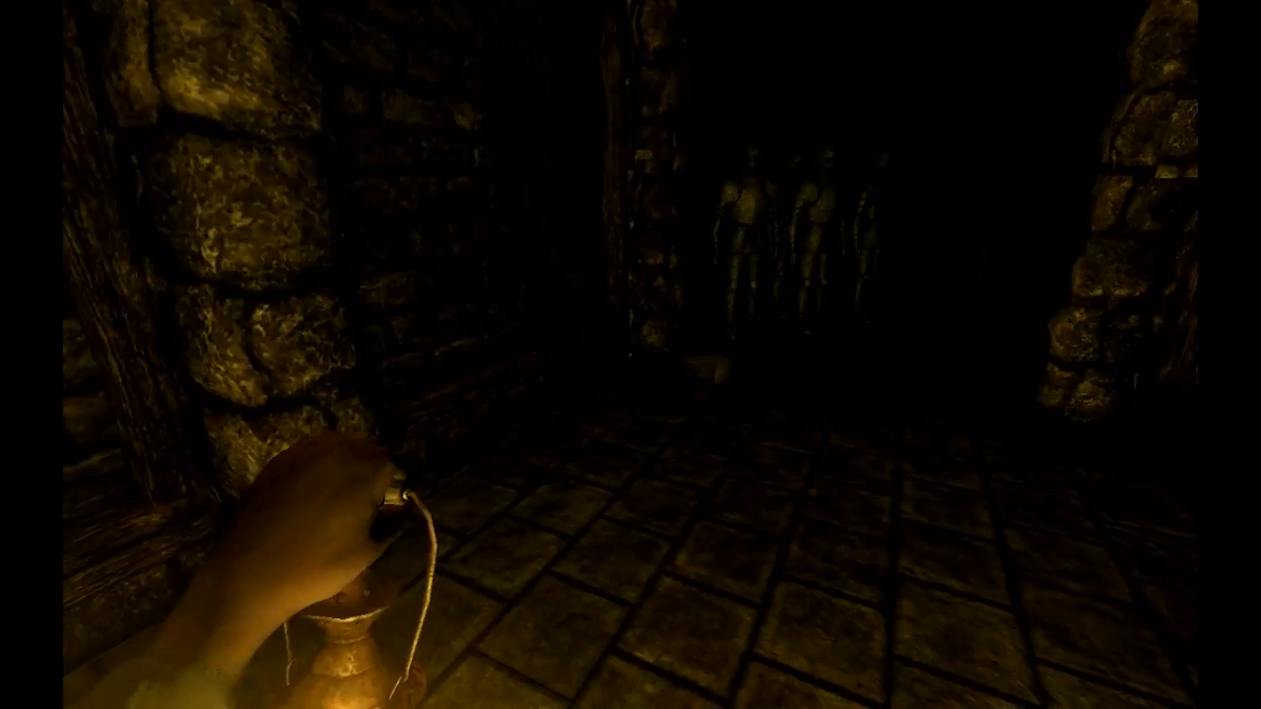
mouse_move(630, 355)
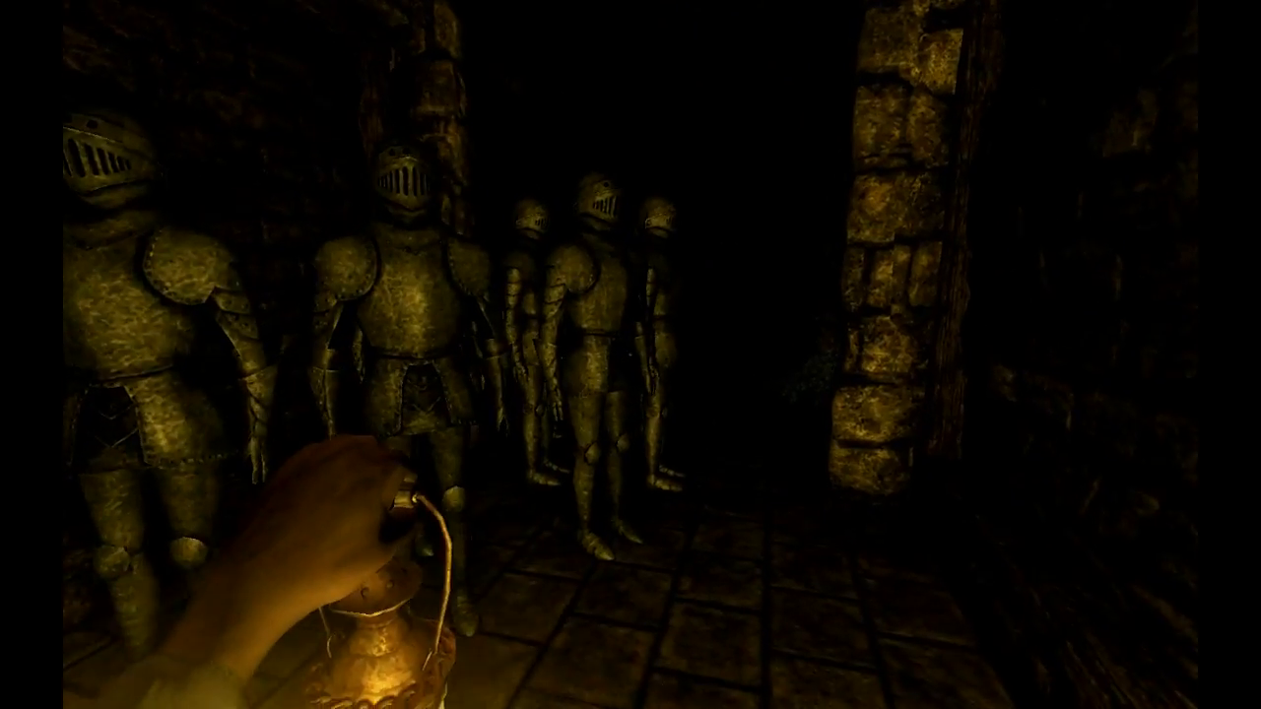
mouse_move(631, 355)
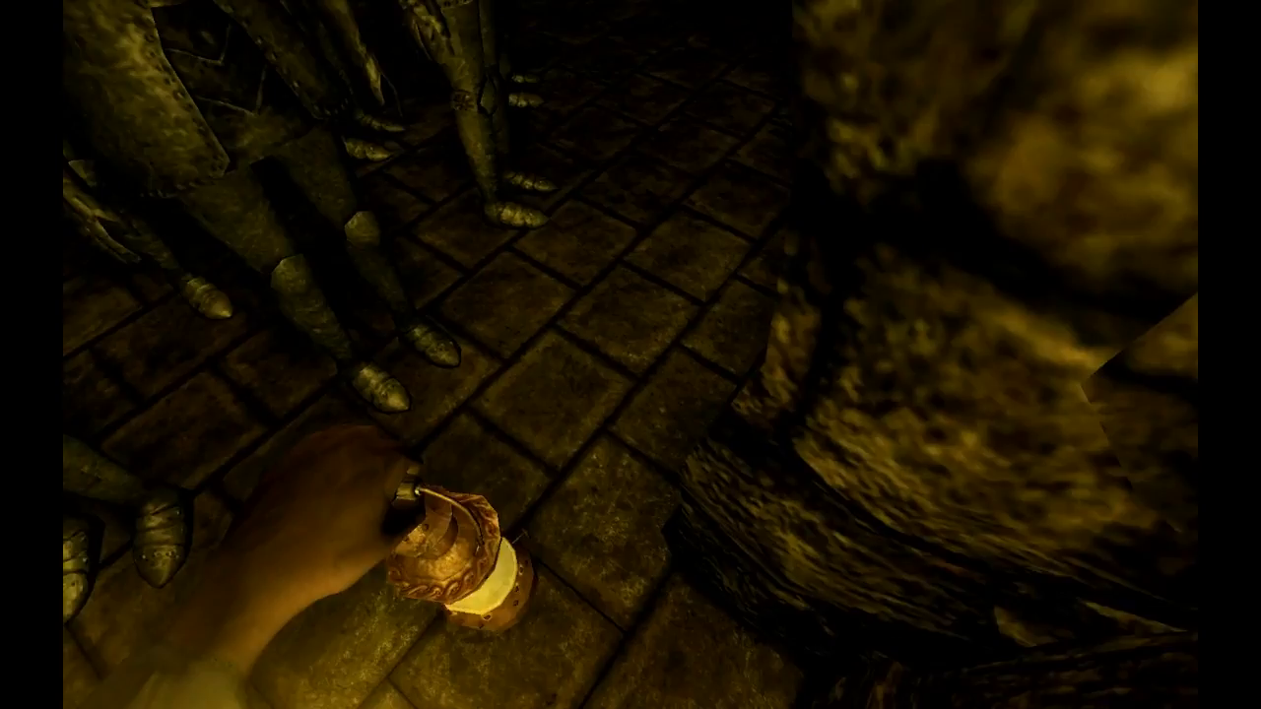
key("Tab")
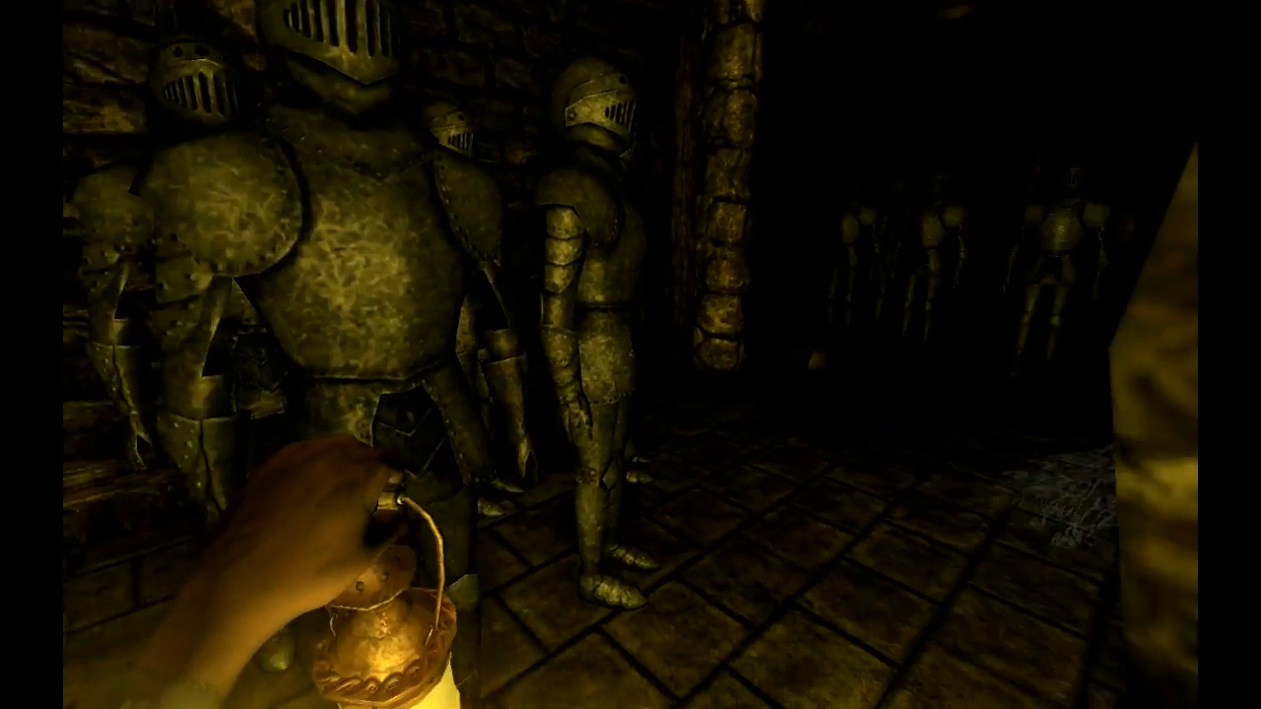
mouse_move(630, 355)
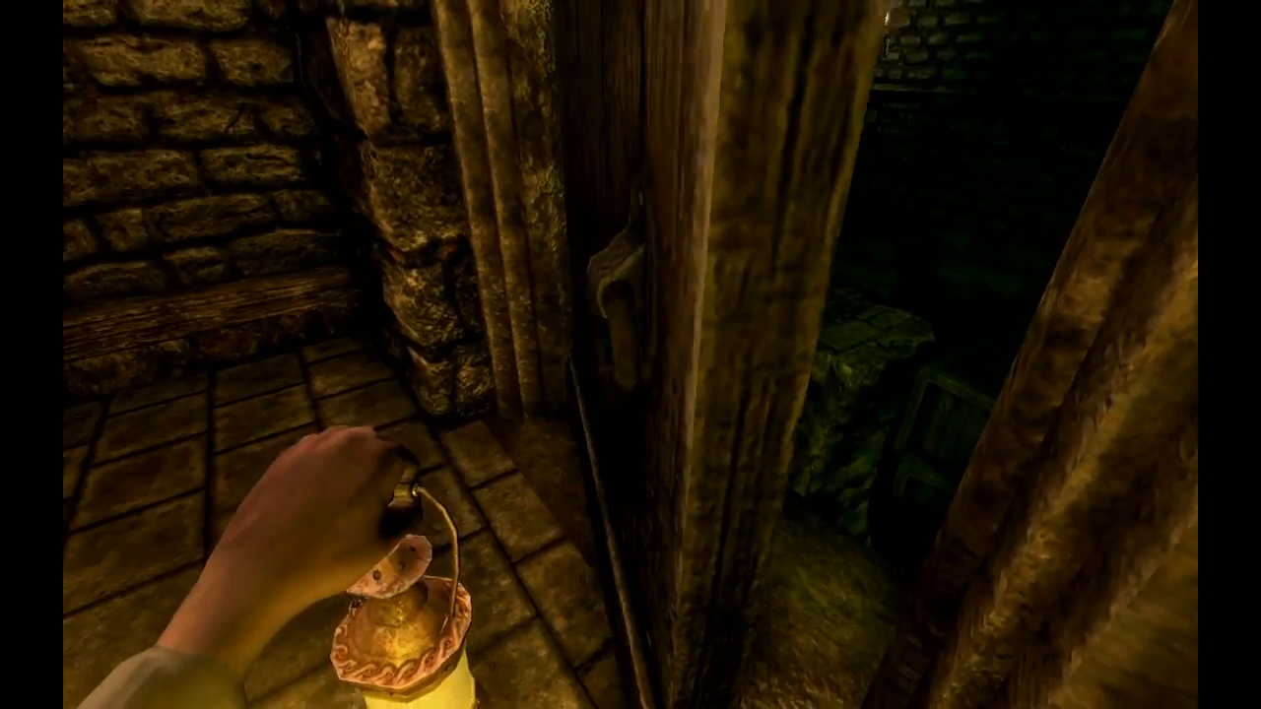
mouse_move(630, 354)
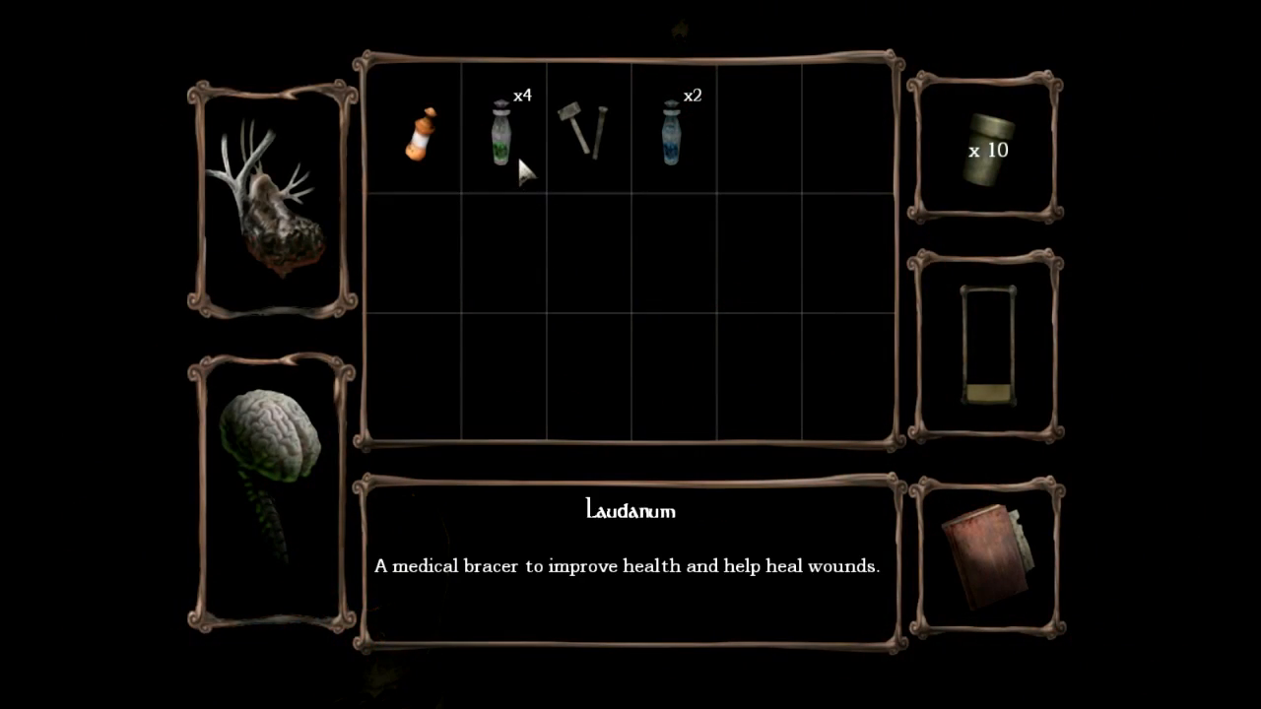
left_click(520, 128)
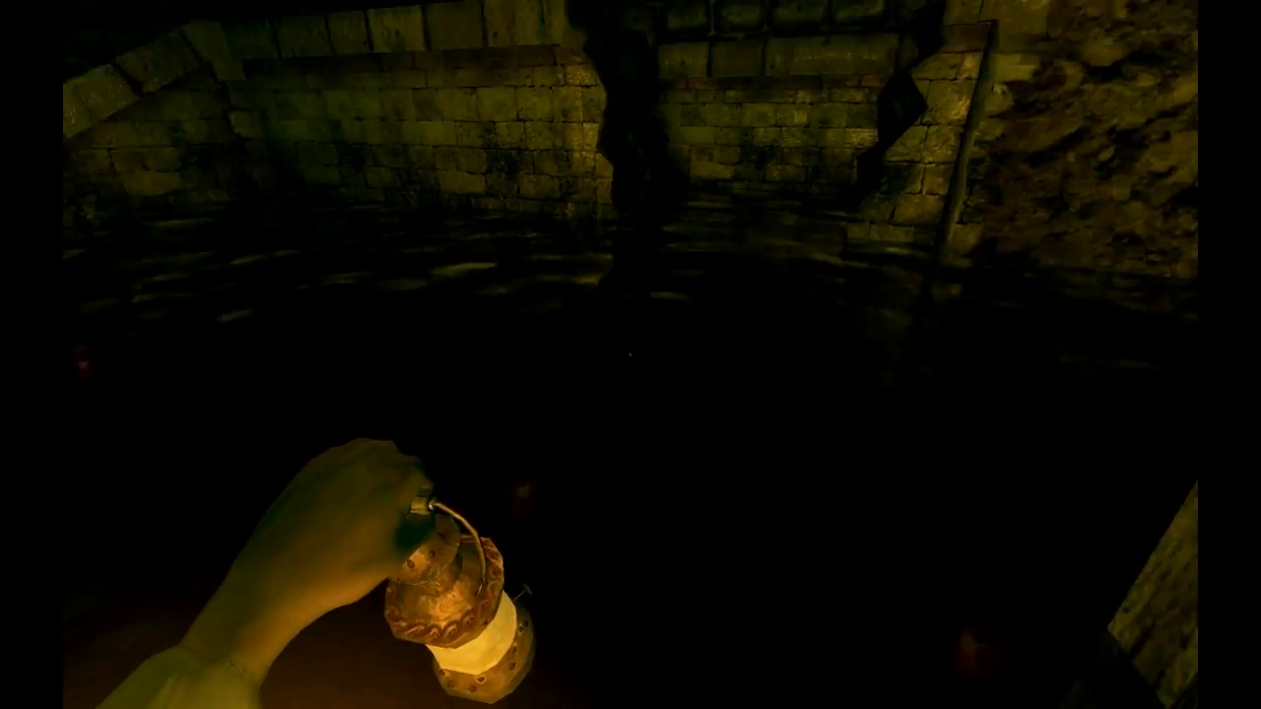
mouse_move(630, 355)
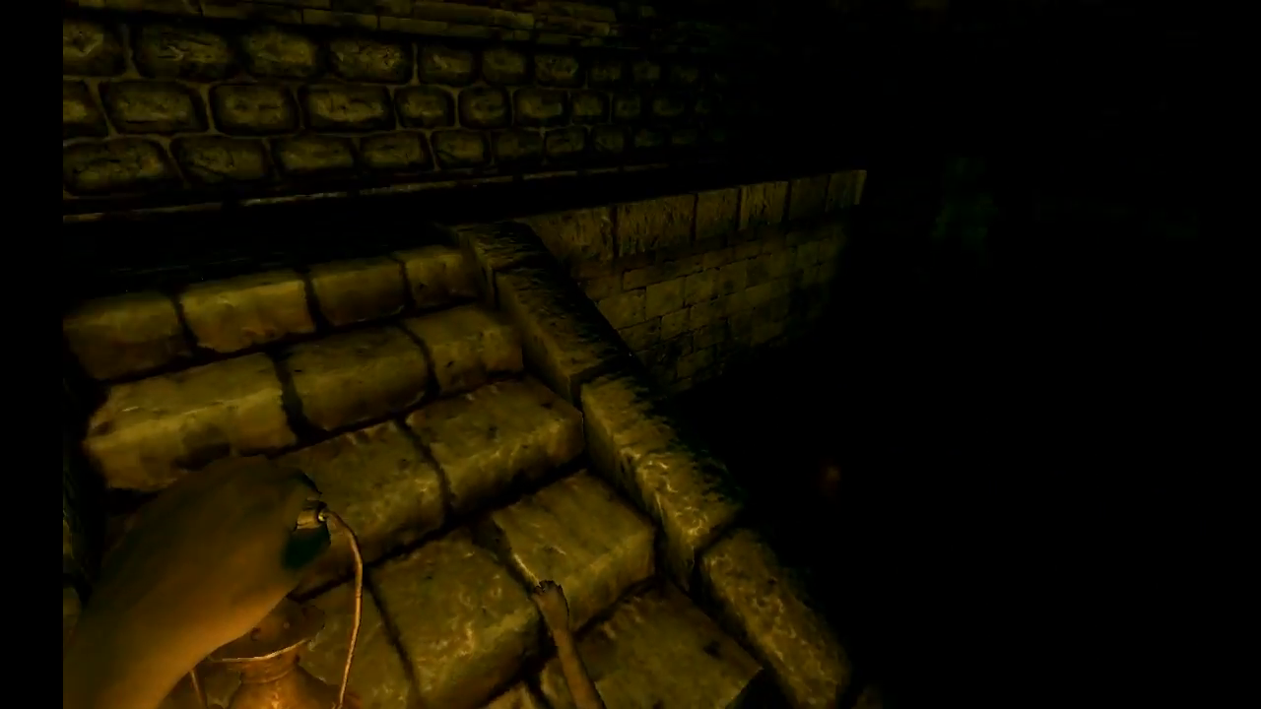
mouse_move(631, 355)
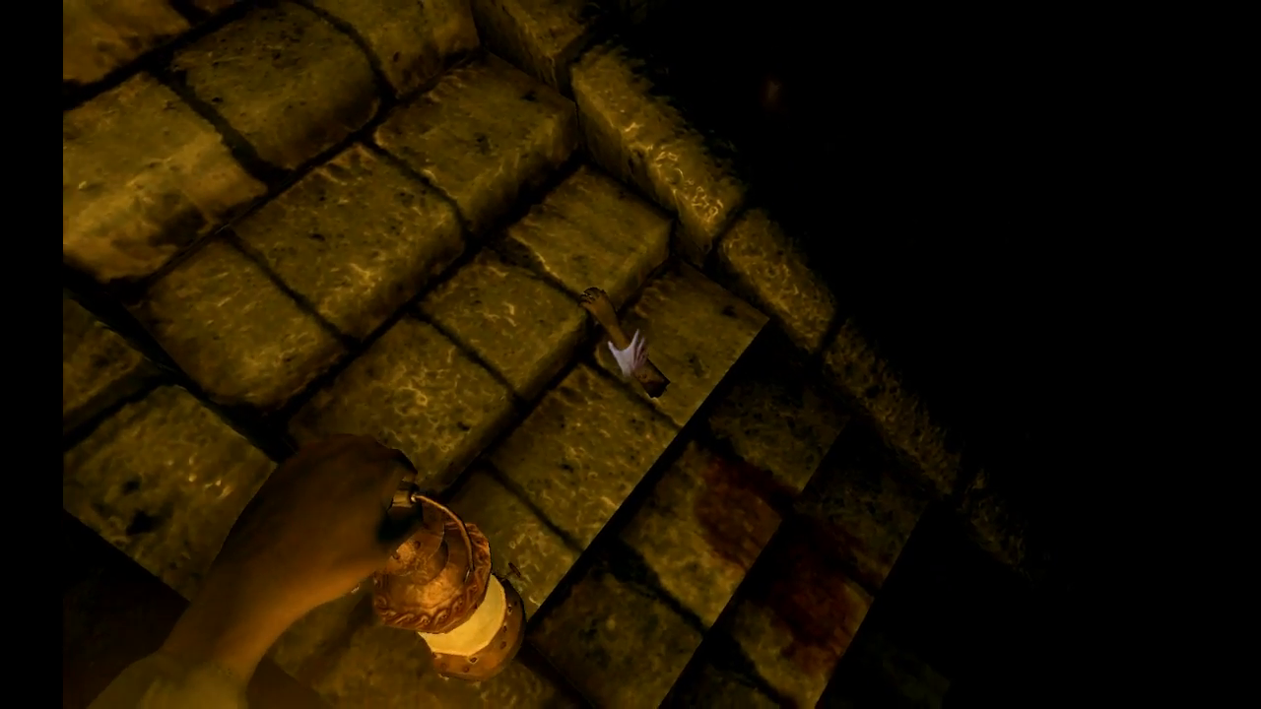
key("tab")
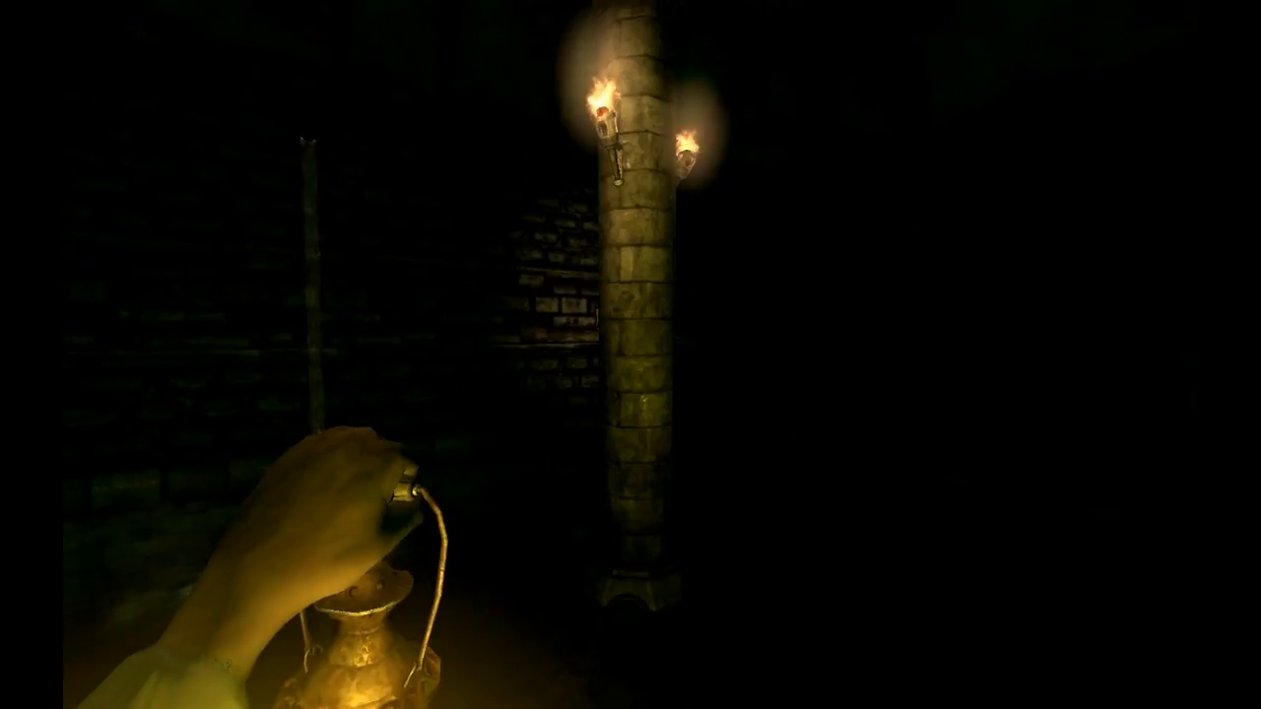
mouse_move(631, 354)
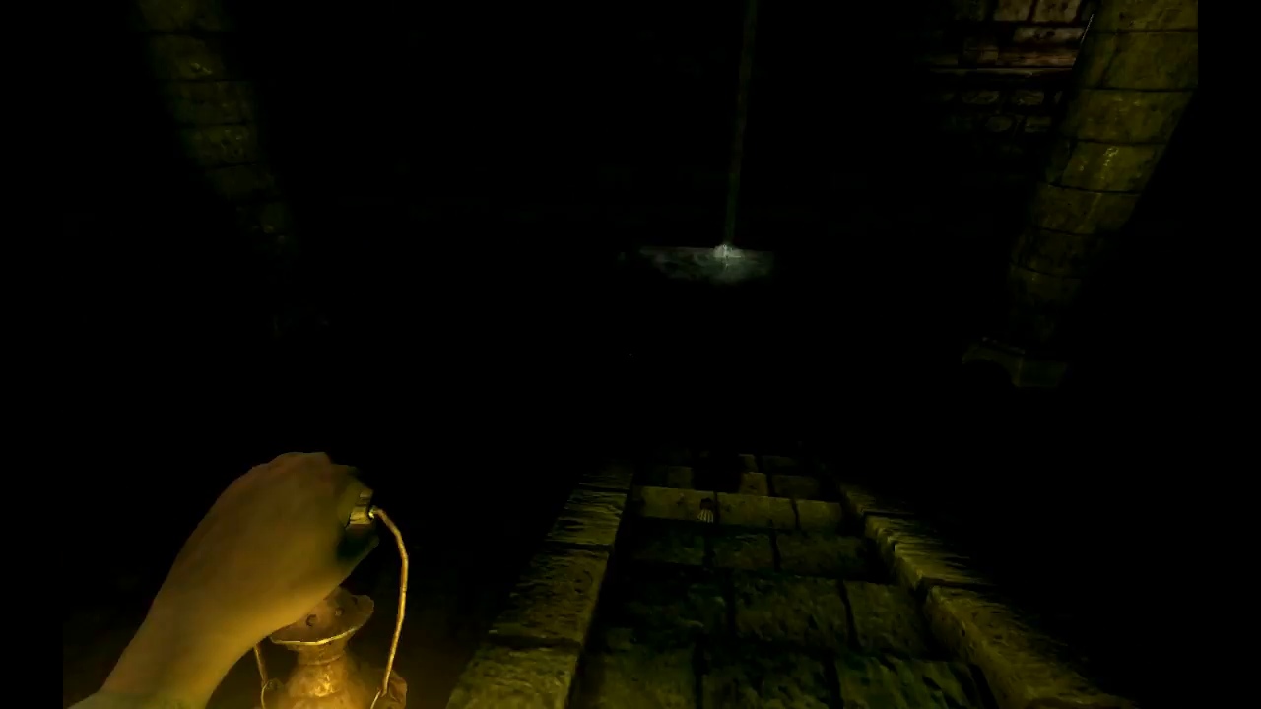
mouse_move(630, 354)
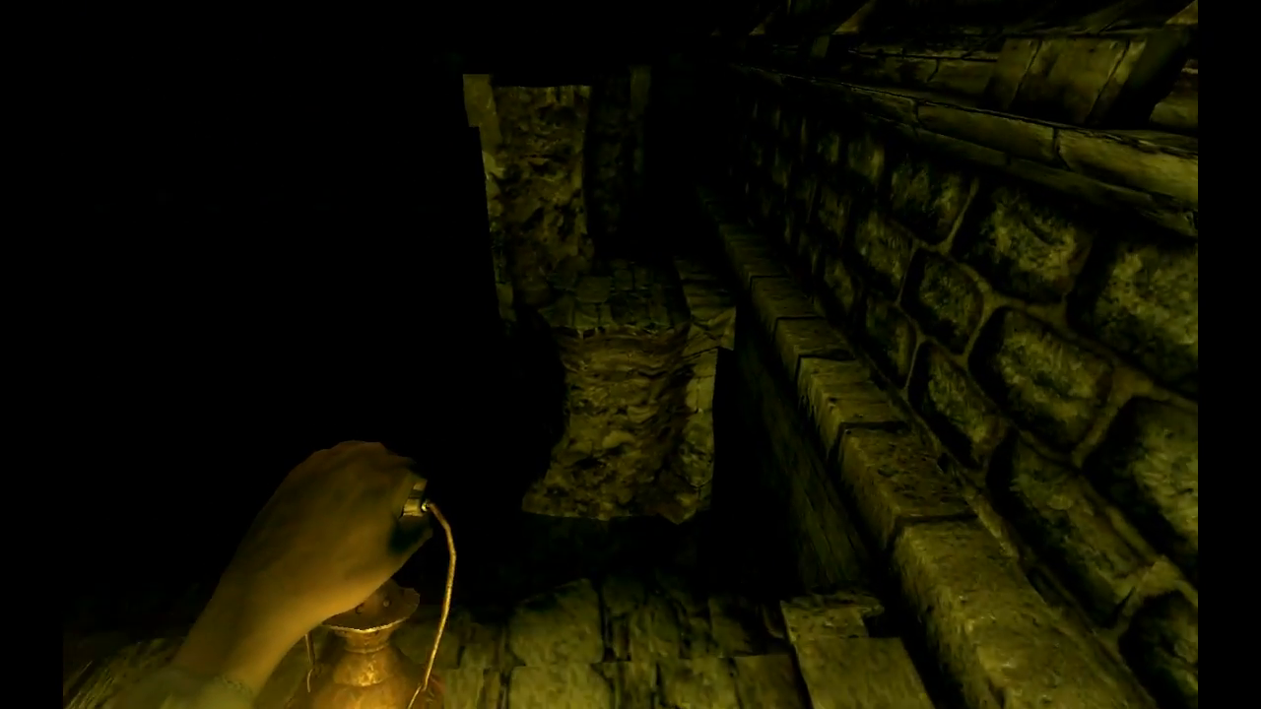
mouse_move(631, 354)
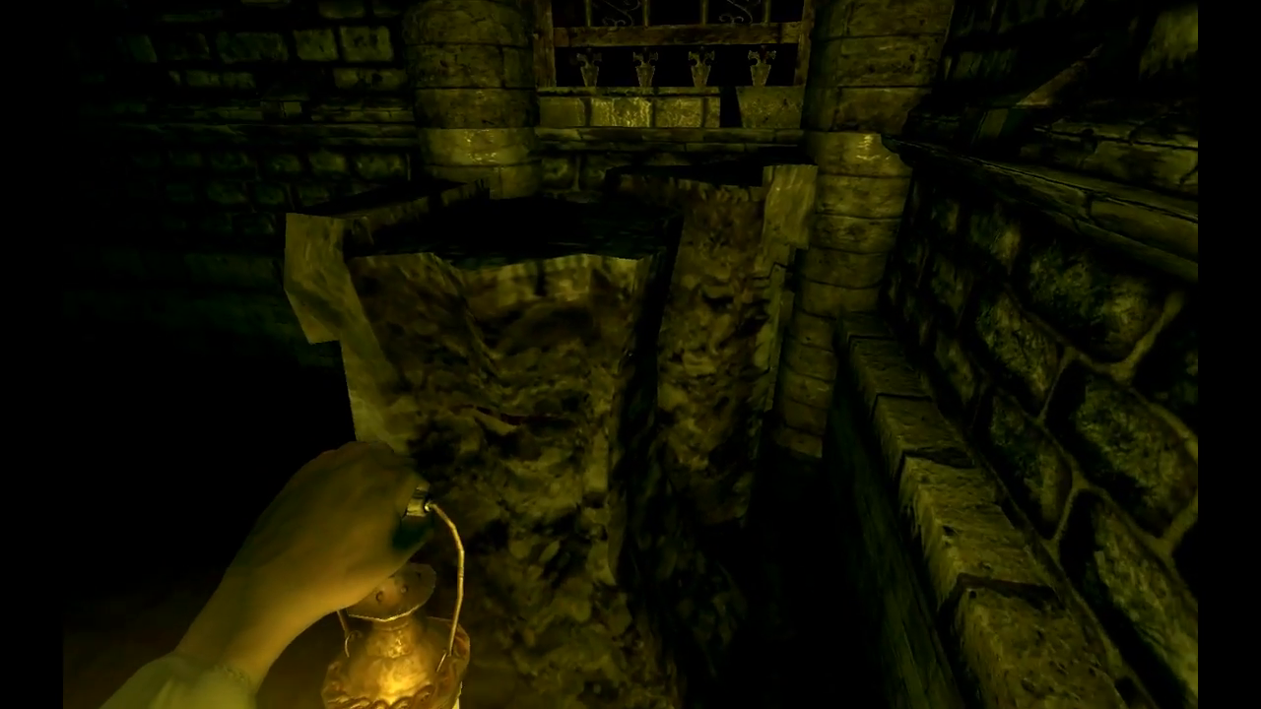
mouse_move(631, 354)
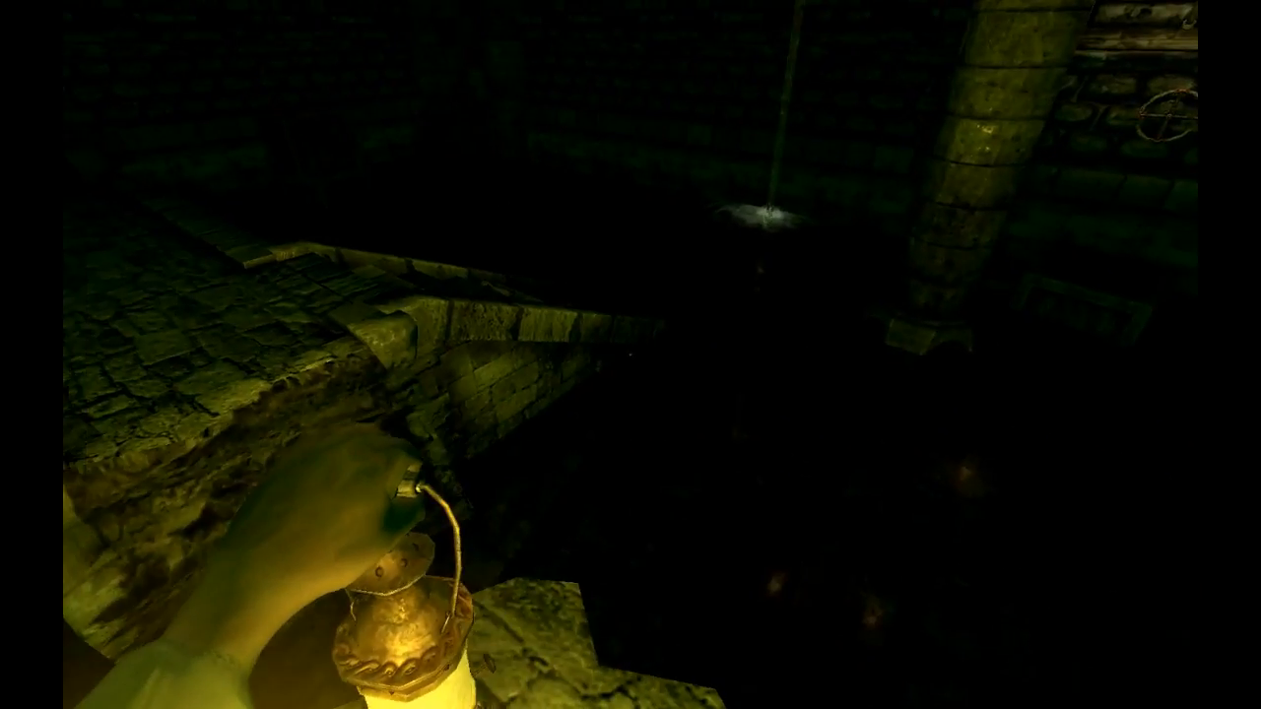
mouse_move(630, 355)
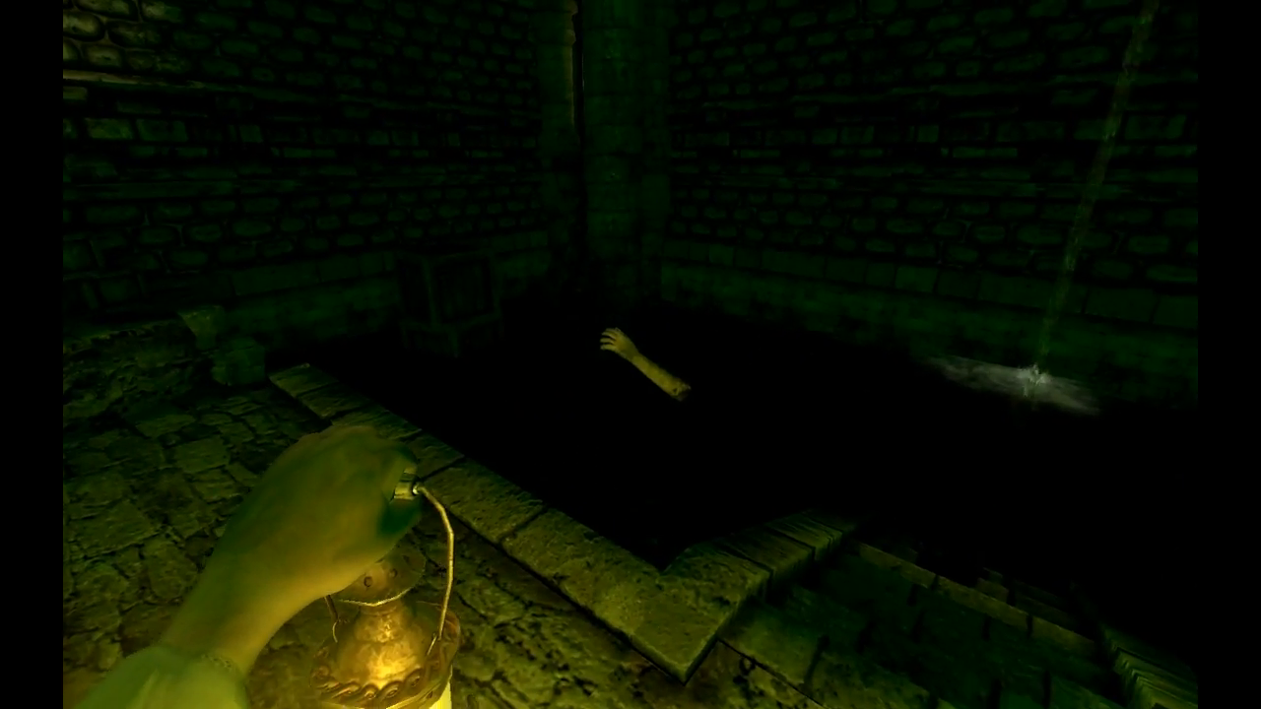
mouse_move(631, 355)
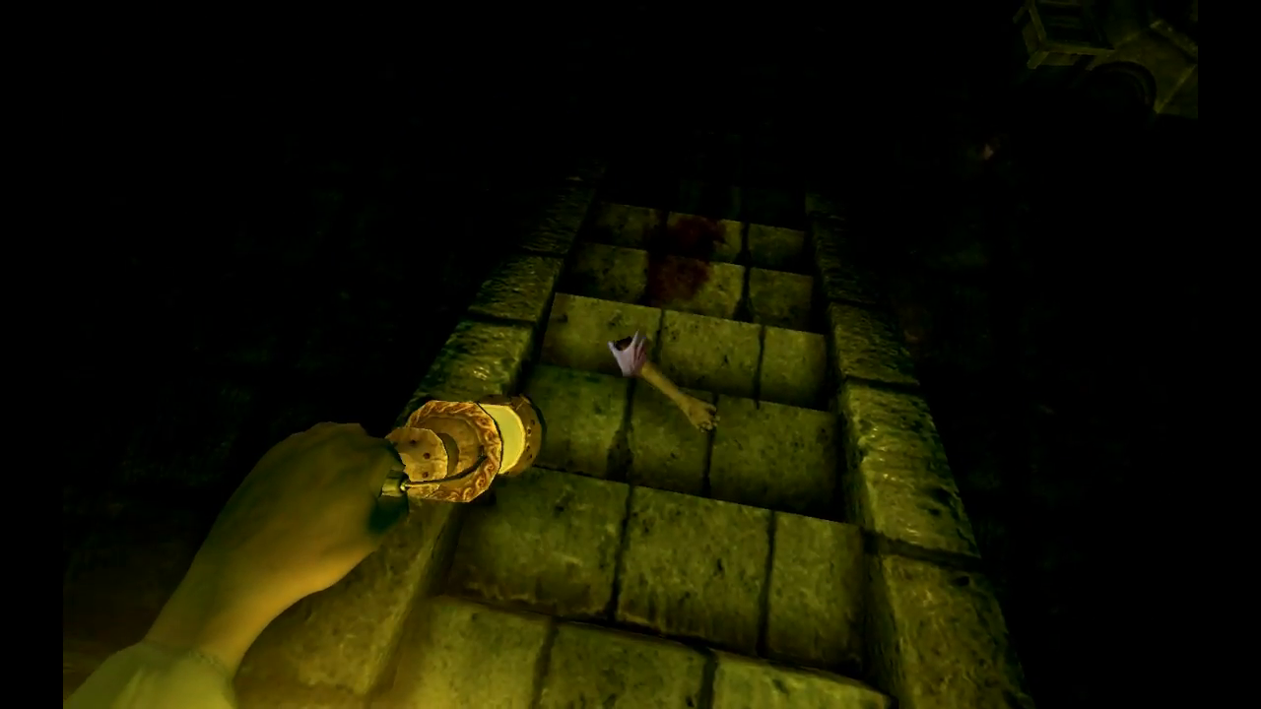
mouse_move(631, 354)
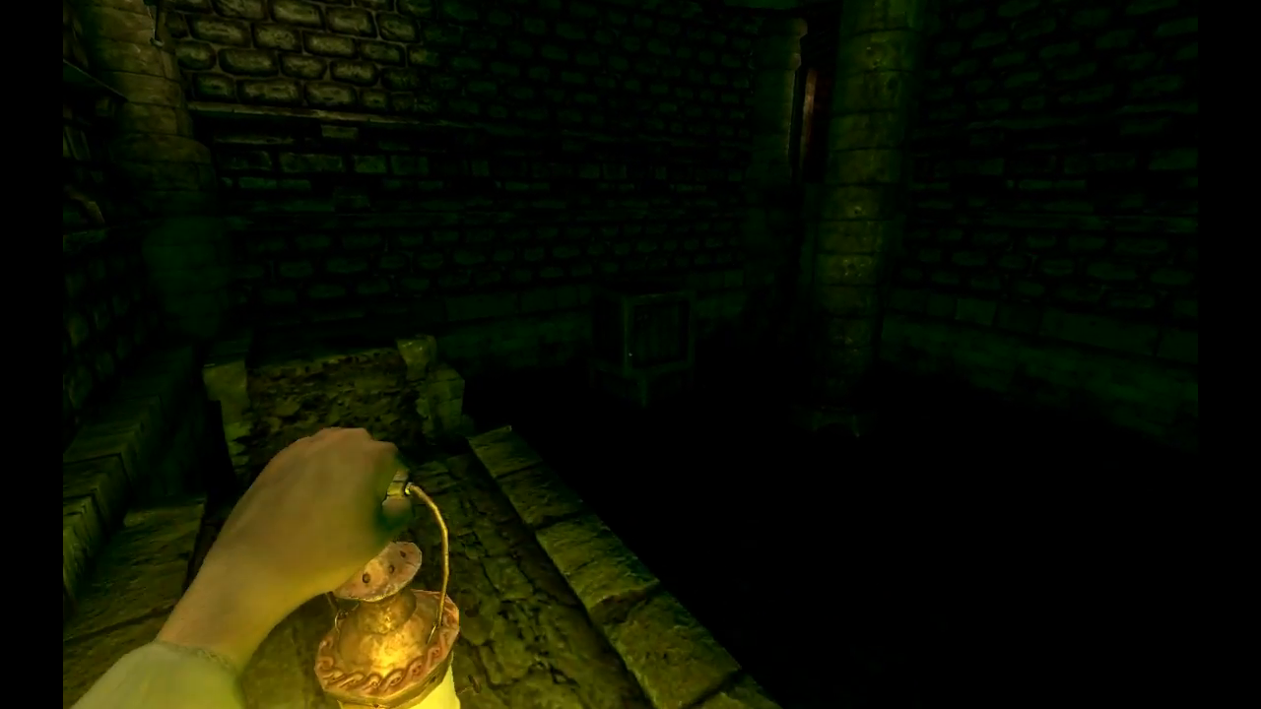
mouse_move(630, 355)
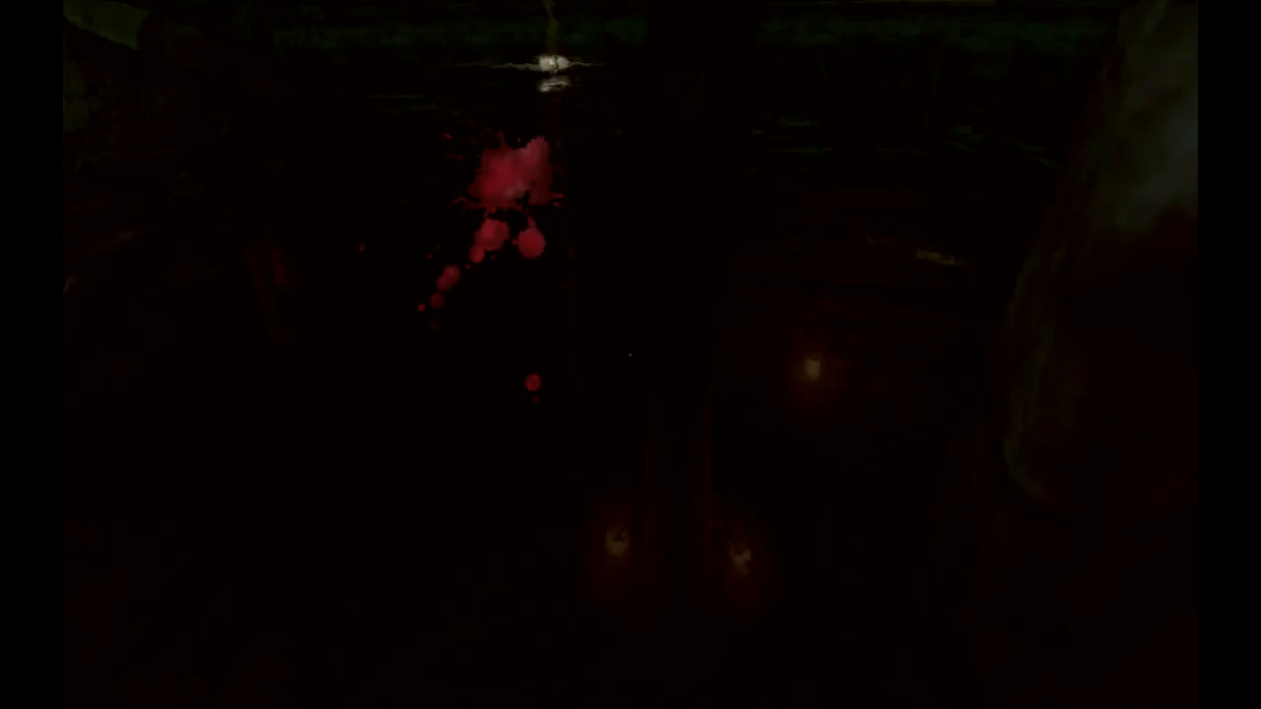
key("tab")
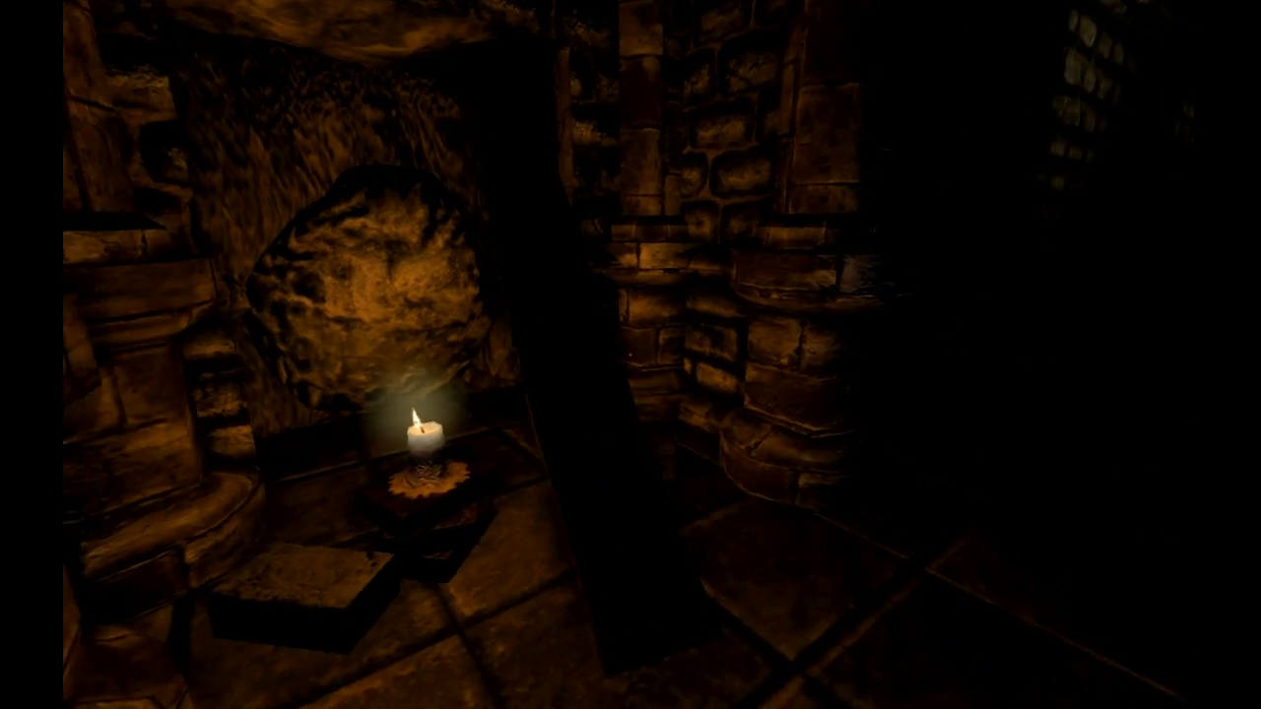
mouse_move(630, 355)
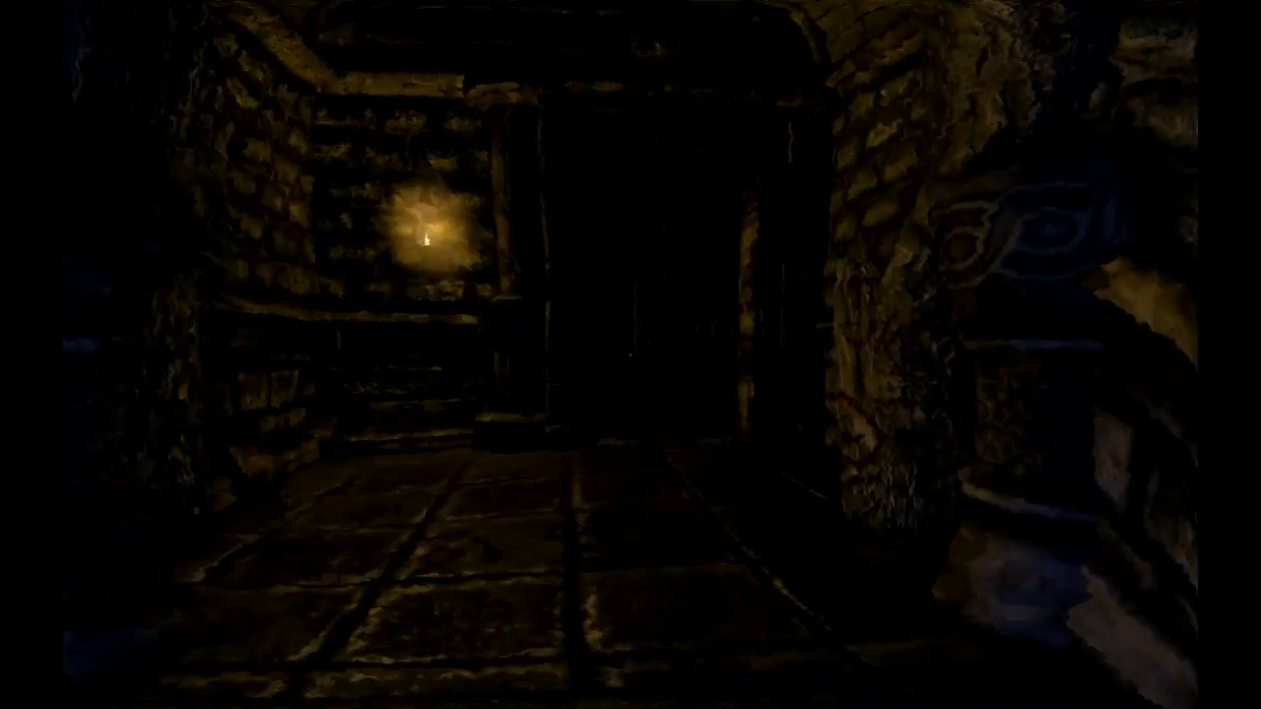